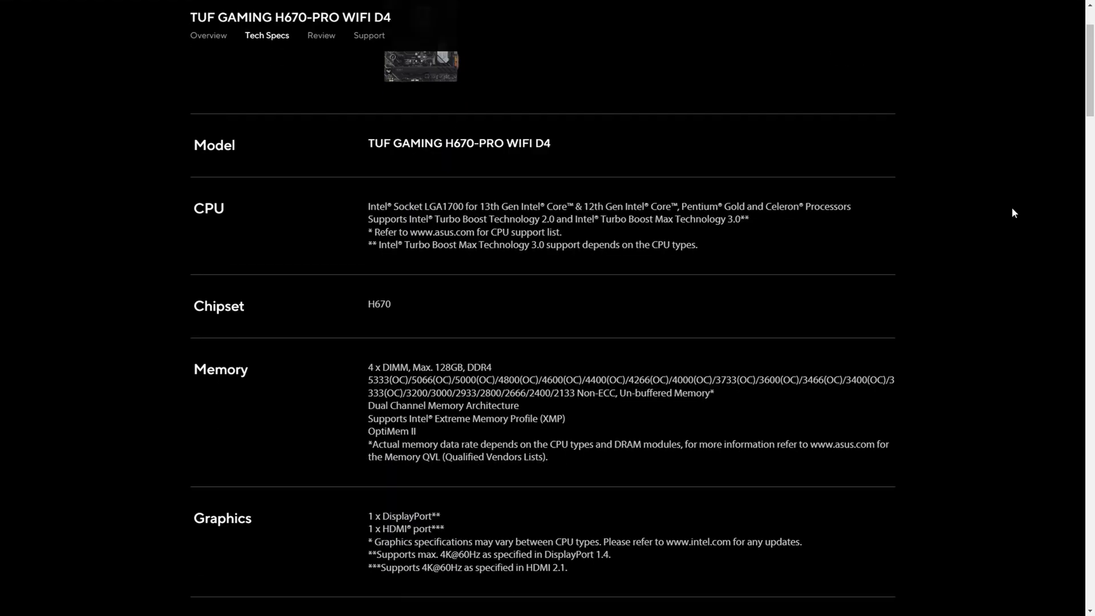
scroll(down, 3)
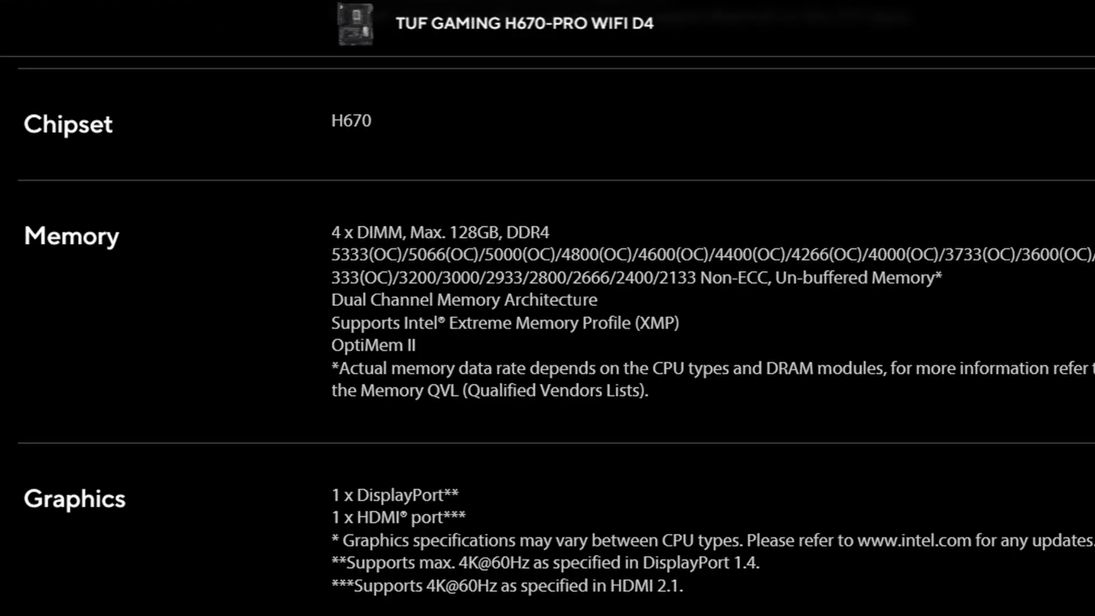